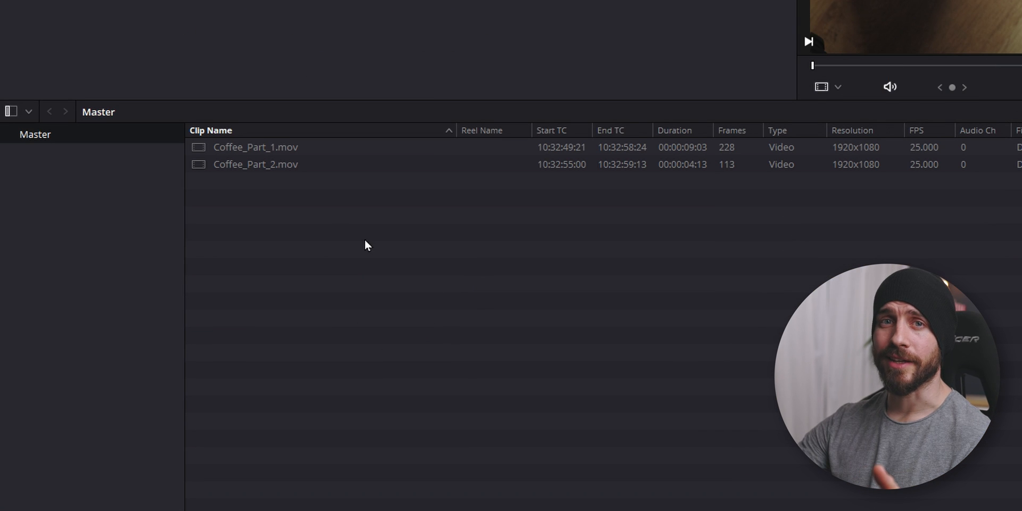
- Build a two-video-track timeline named 'Coffee Effect' from the selected coffee clips
right_click(255, 155)
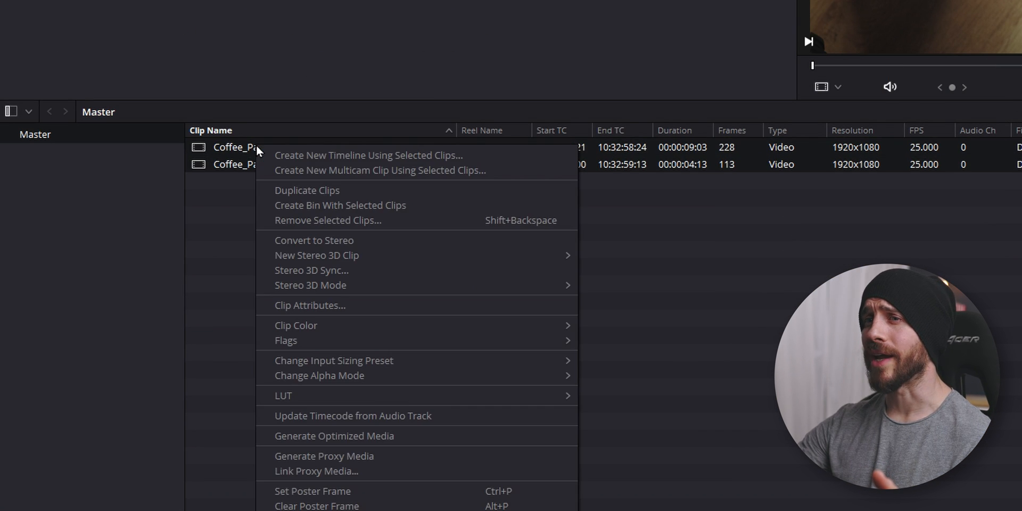
mouse_move(334, 155)
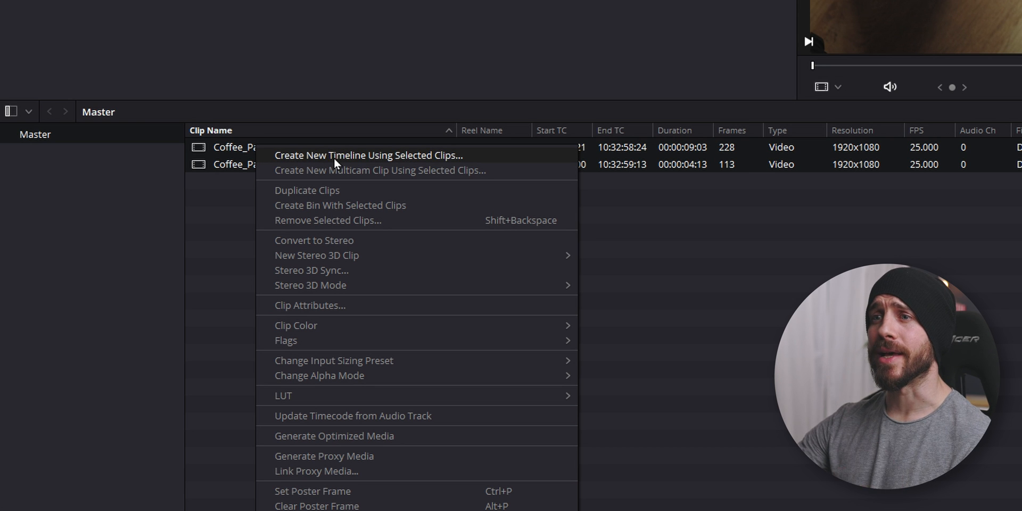
click(368, 155)
text(2)
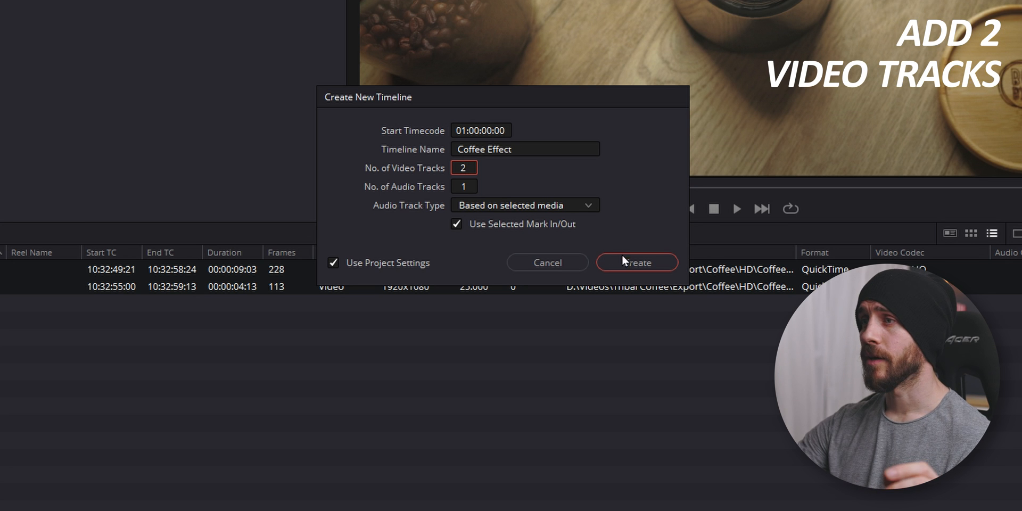
click(636, 262)
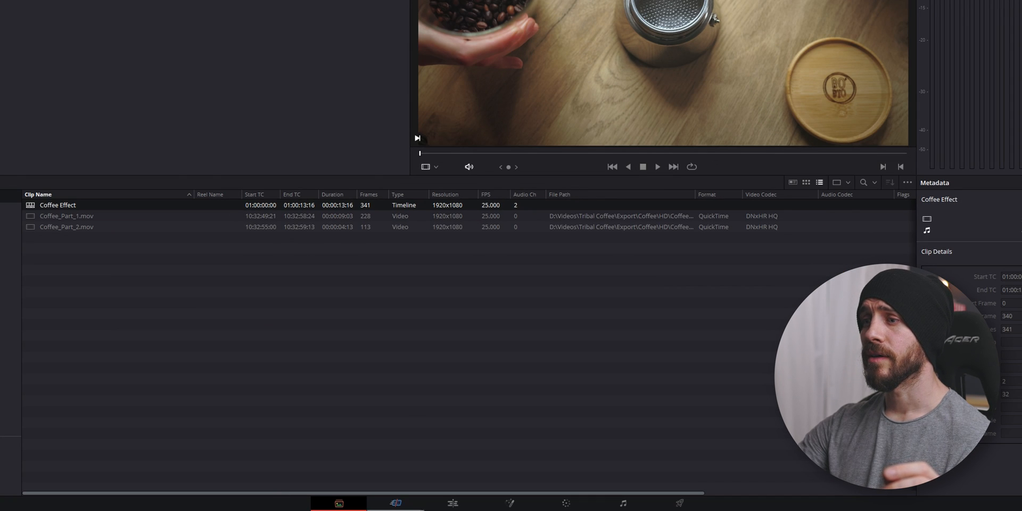
- Open the Coffee Effect timeline on the Edit page and select Coffee_Part_1.mov
click(406, 500)
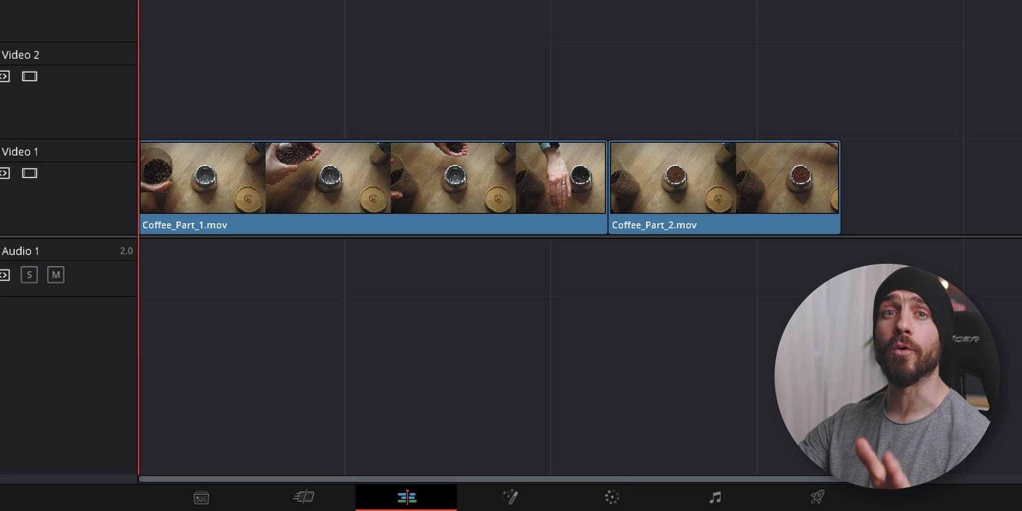
mouse_move(473, 169)
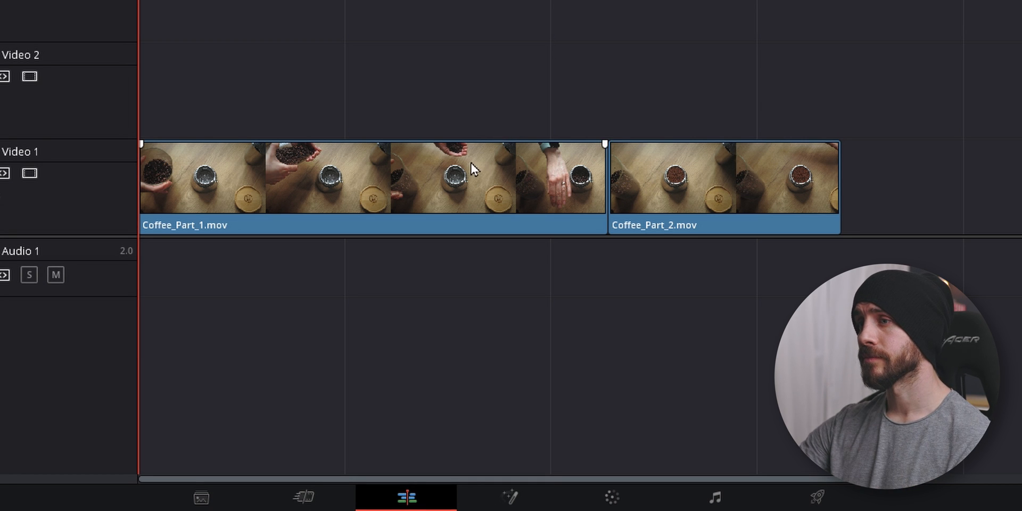
click(717, 176)
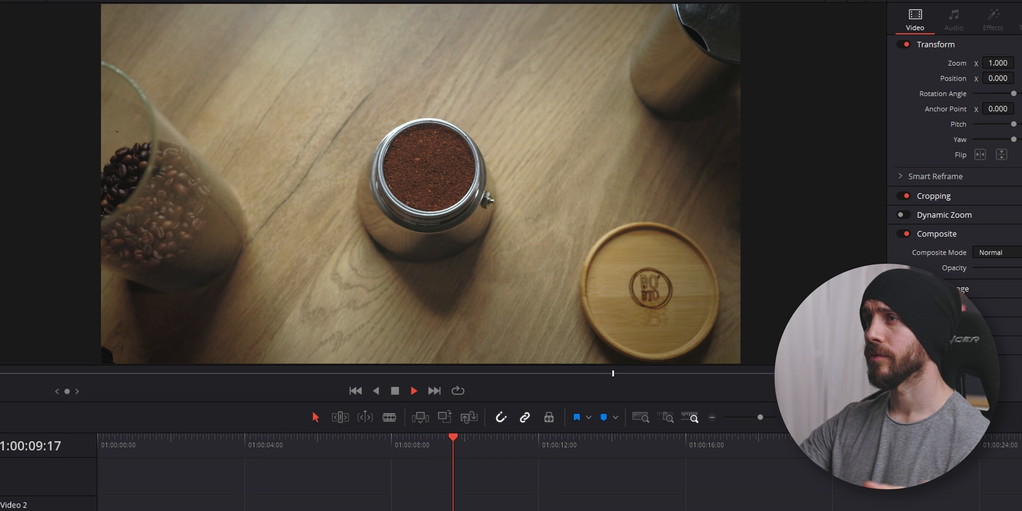
click(413, 391)
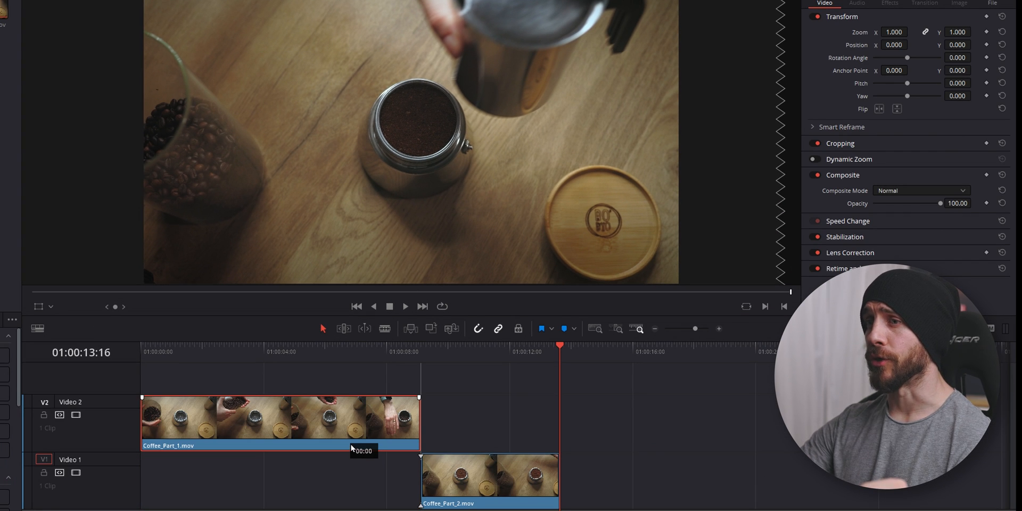
- Put Coffee_Part_1 on Video 2, slide Coffee_Part_2 earlier, and blade Part_1 at the playhead
drag(559, 344, 391, 345)
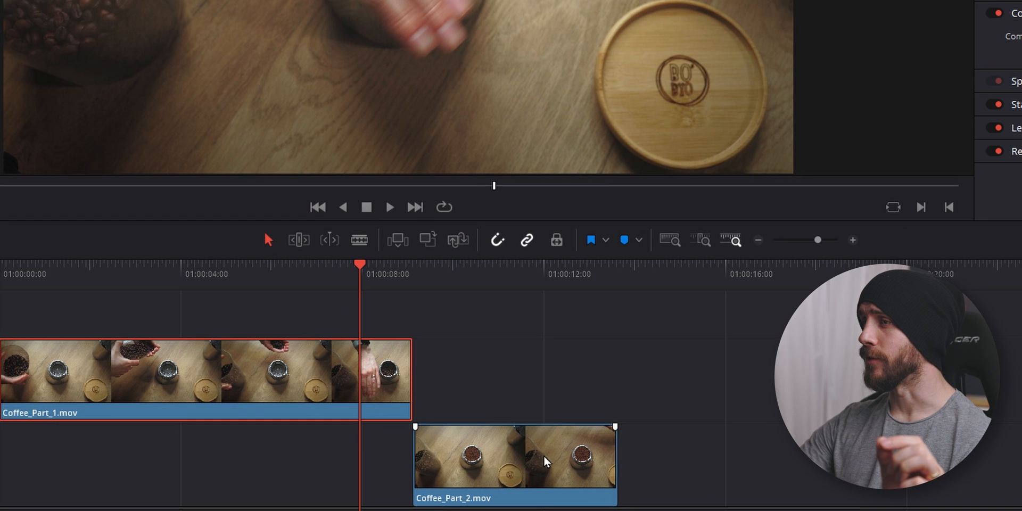
drag(544, 456, 515, 463)
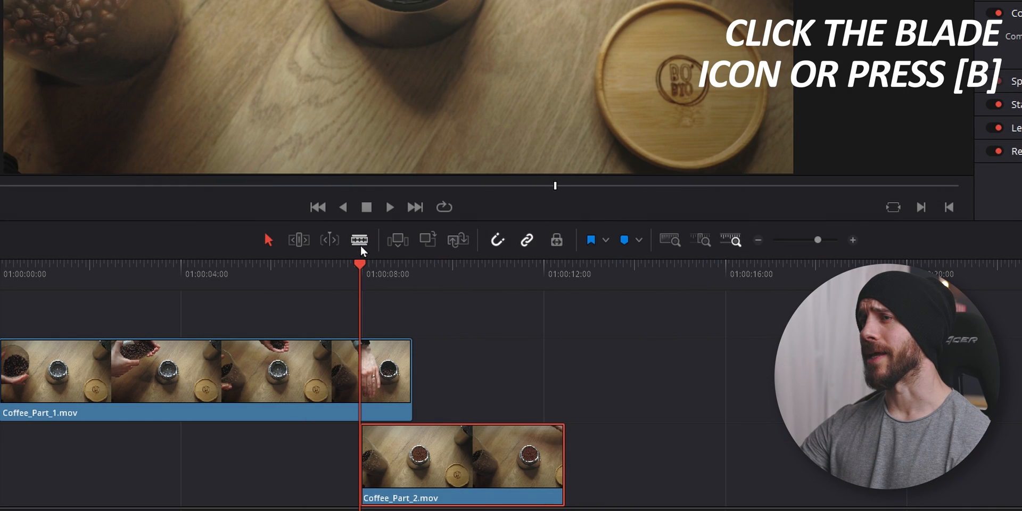
click(358, 239)
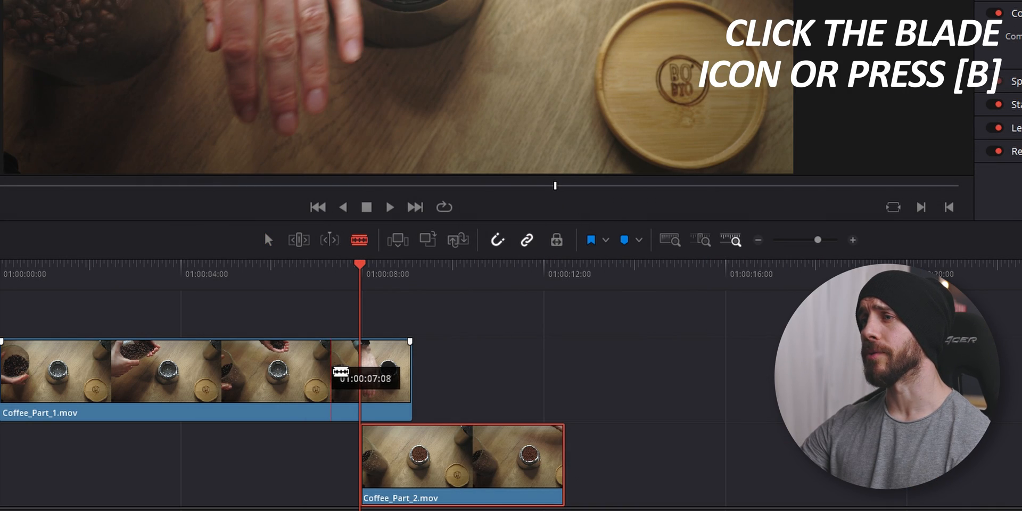
click(358, 372)
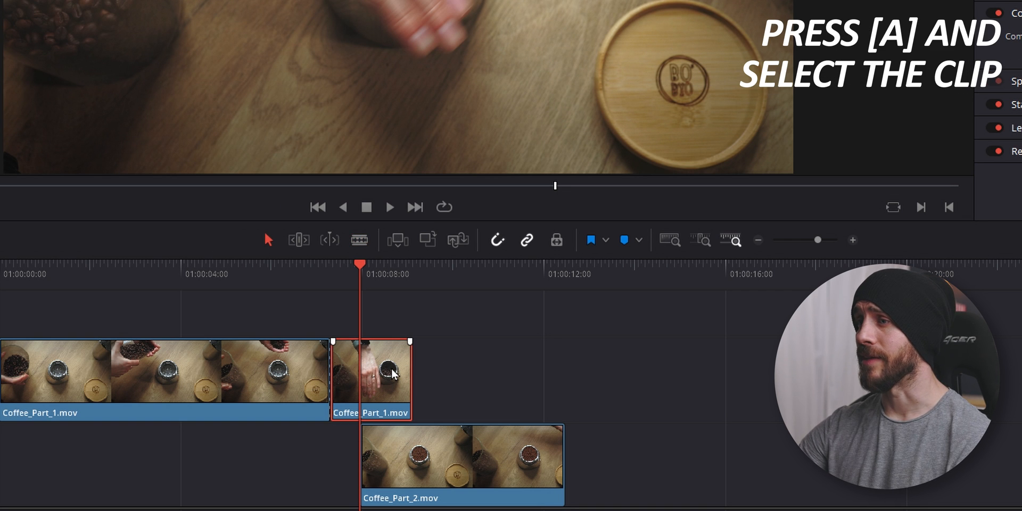
- Open Coffee_Part_1's tail in Fusion and add a Matte Control between MediaIn1 and MediaOut1
right_click(392, 374)
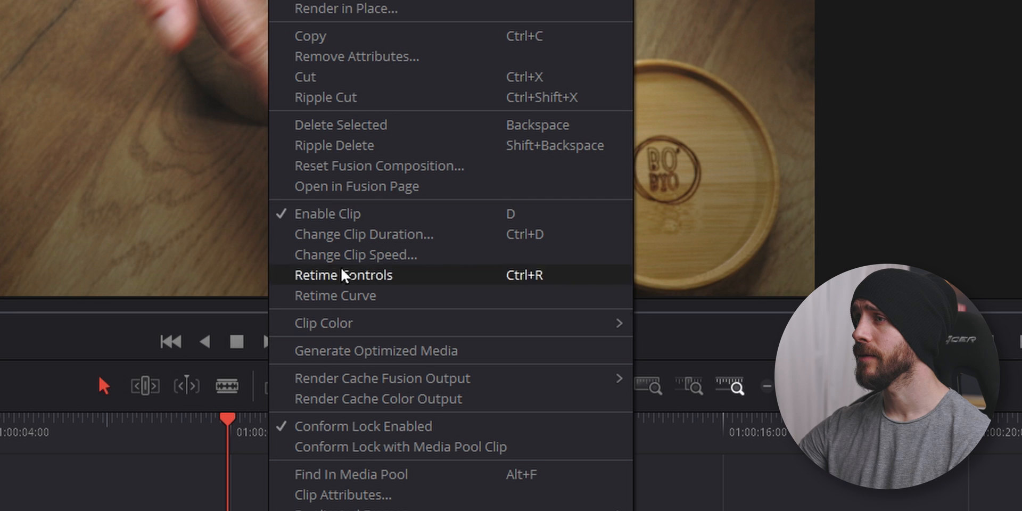
click(356, 186)
text(matte)
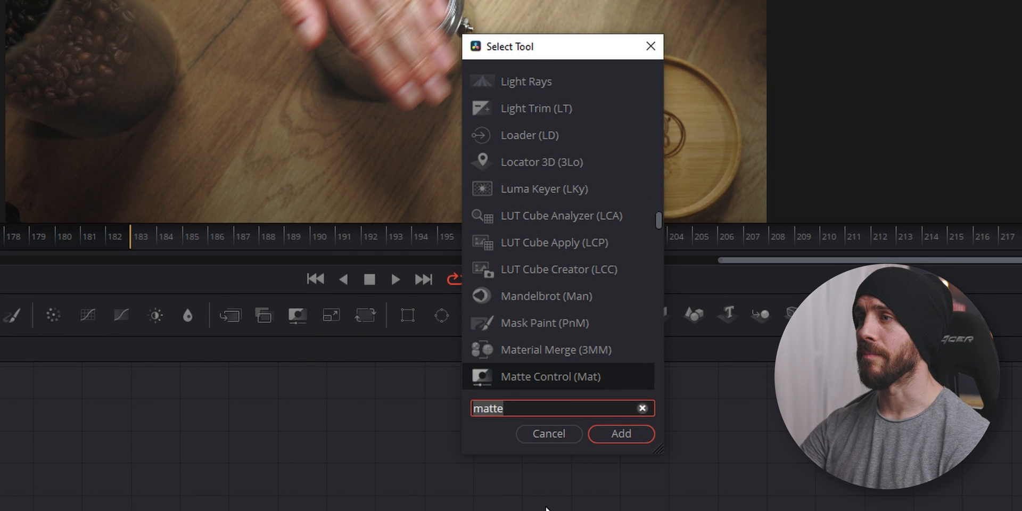
click(620, 434)
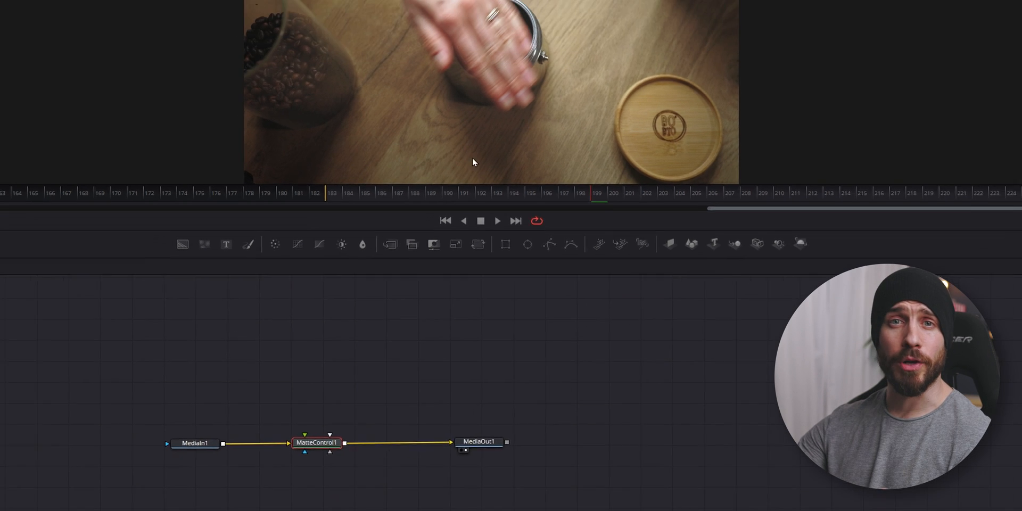
- Show two viewers: MatteControl1 on the left, MediaOut1 on the right
click(796, 63)
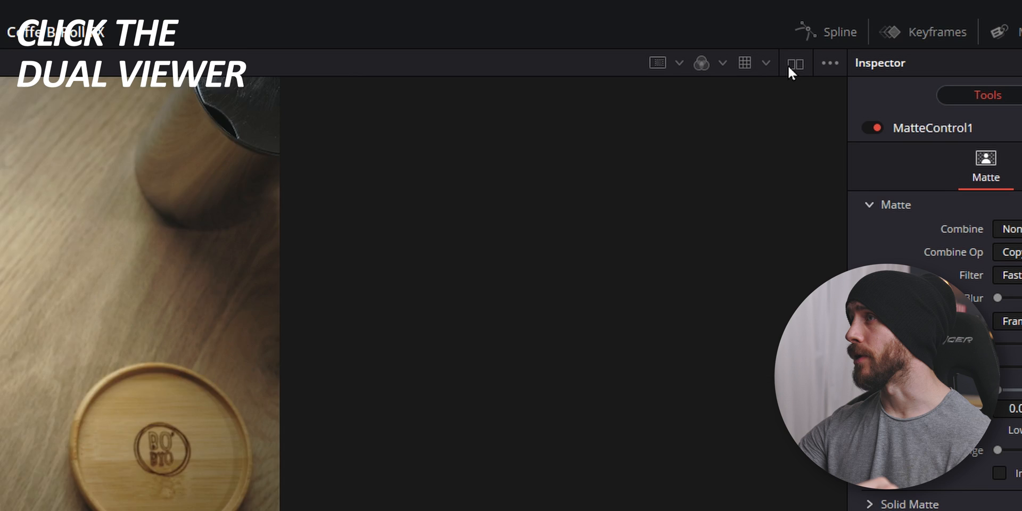
click(796, 63)
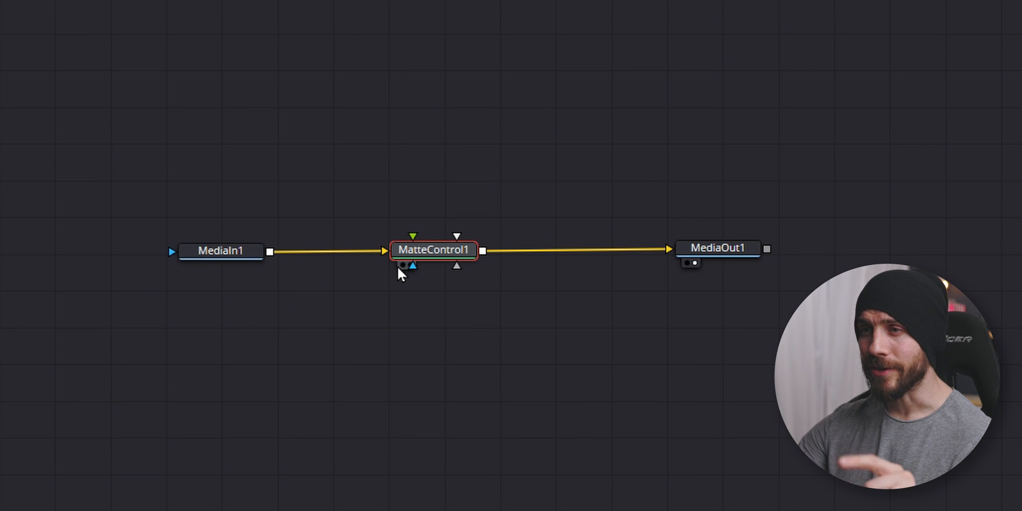
mouse_move(401, 320)
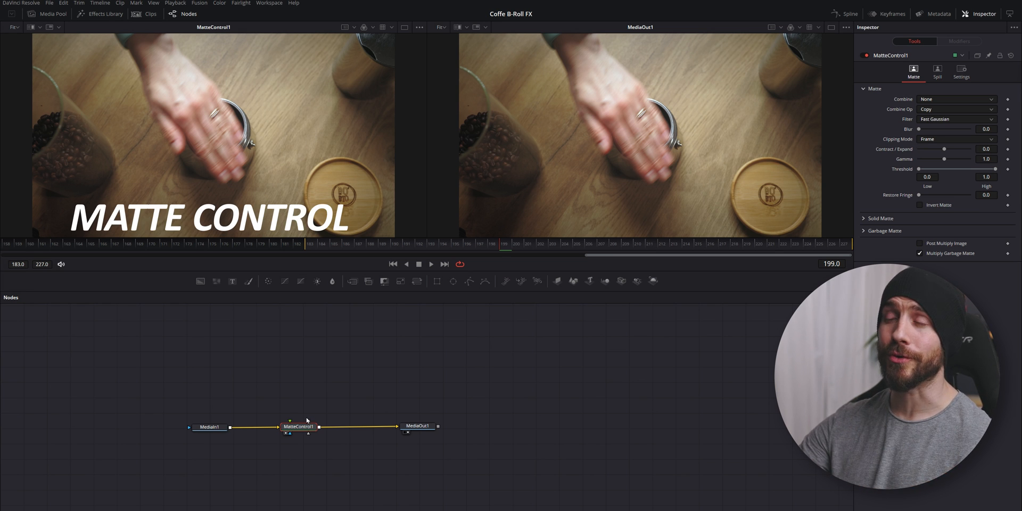
click(418, 426)
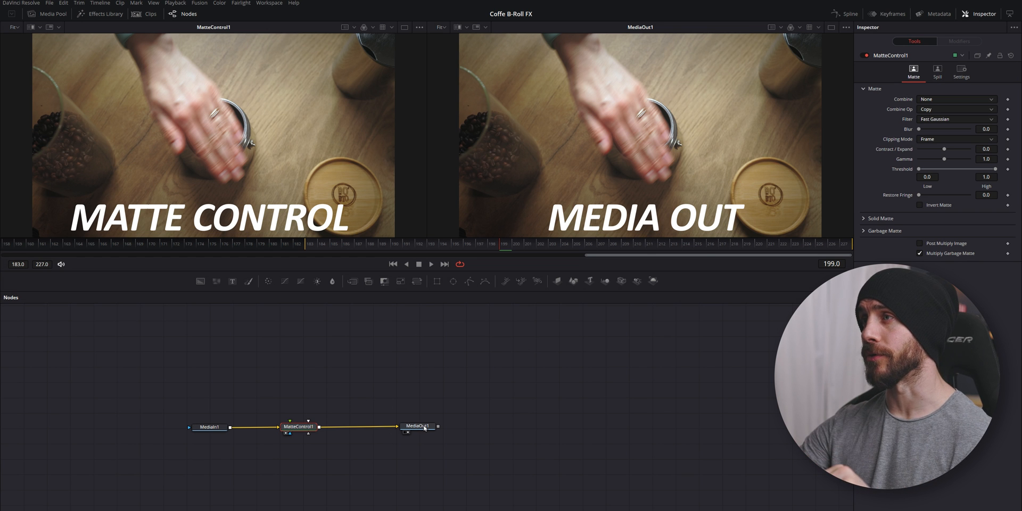
click(299, 426)
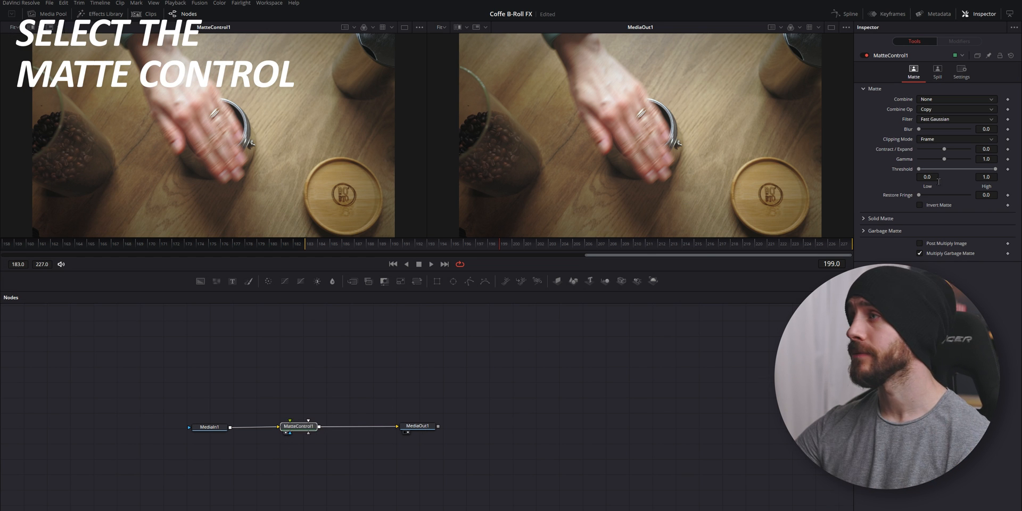
- Enable Apply Mask Inverted and Multiply by Mask in MatteControl1's settings
click(961, 72)
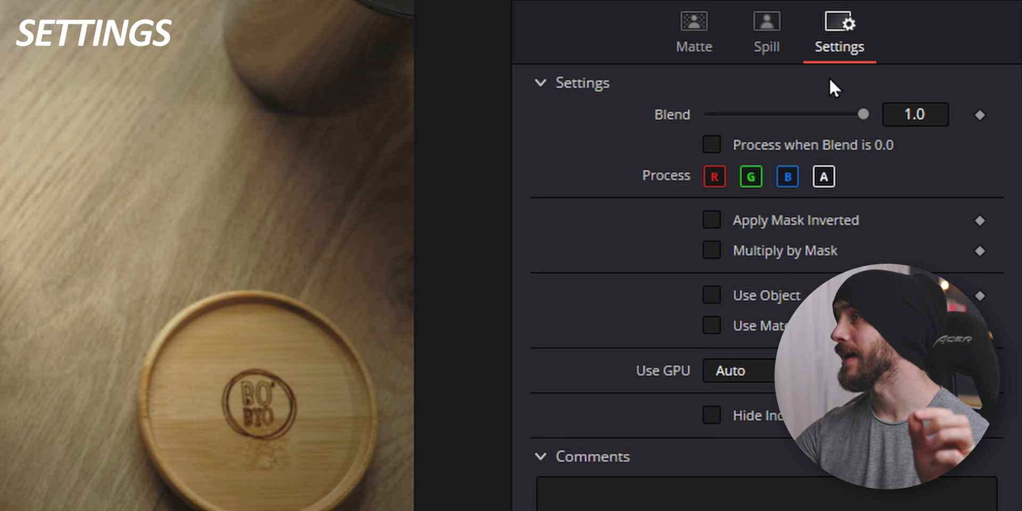
click(711, 220)
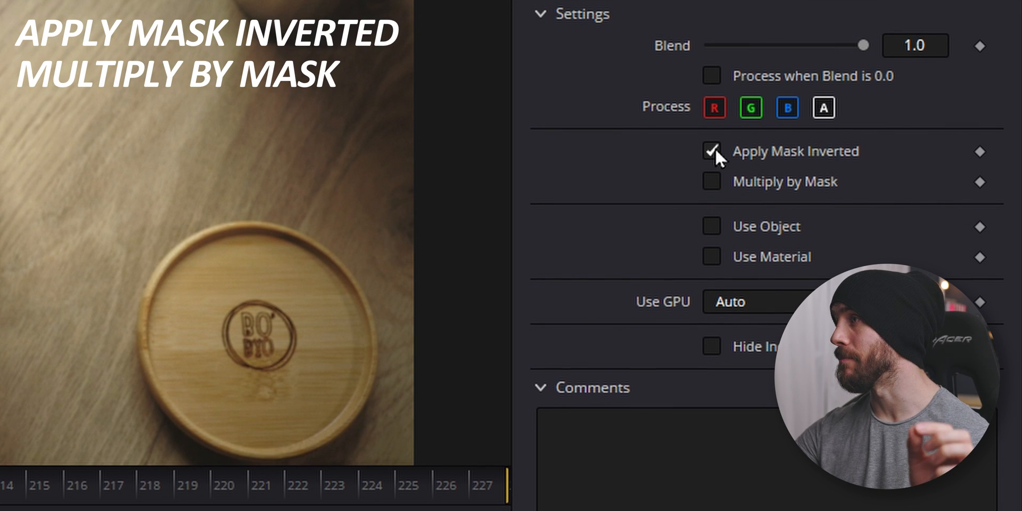
click(712, 181)
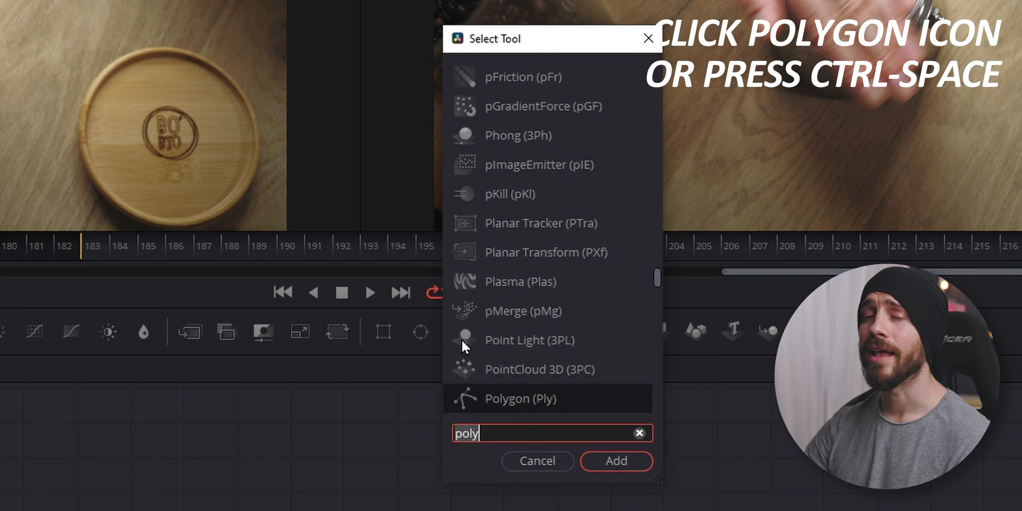
- Add a Polygon1 node and wire it into MatteControl1's mask input
click(616, 461)
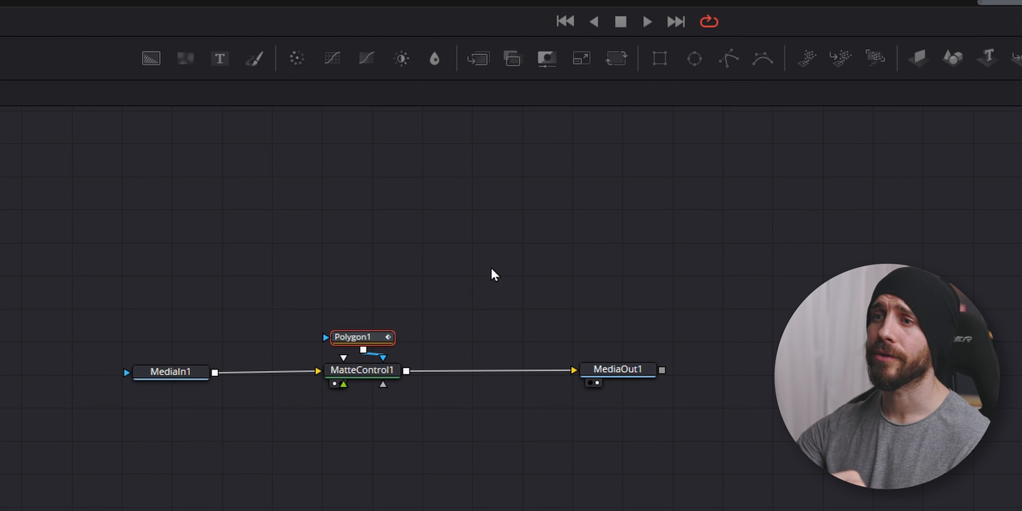
drag(362, 337, 469, 266)
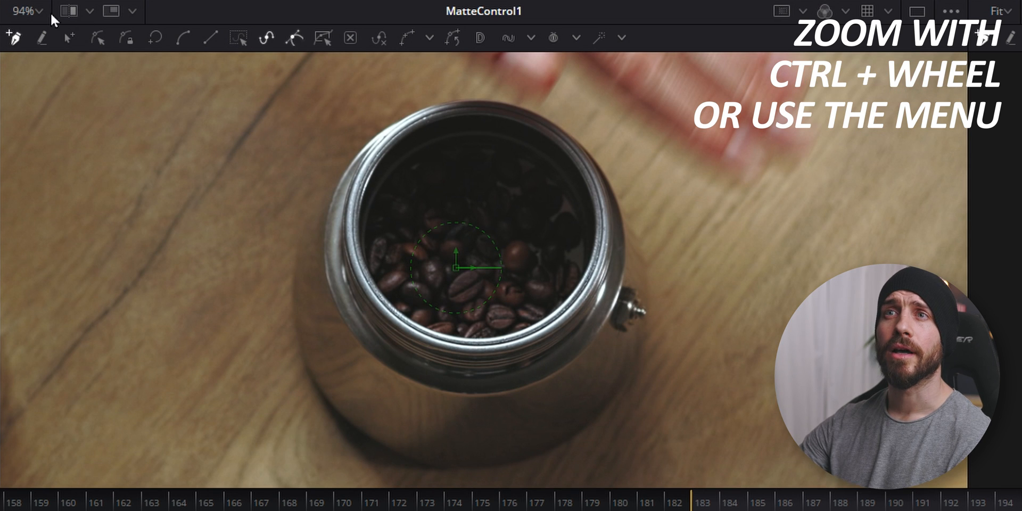
- Zoom the viewer and trace polygon points around the pot rim, closing at the first point
click(27, 11)
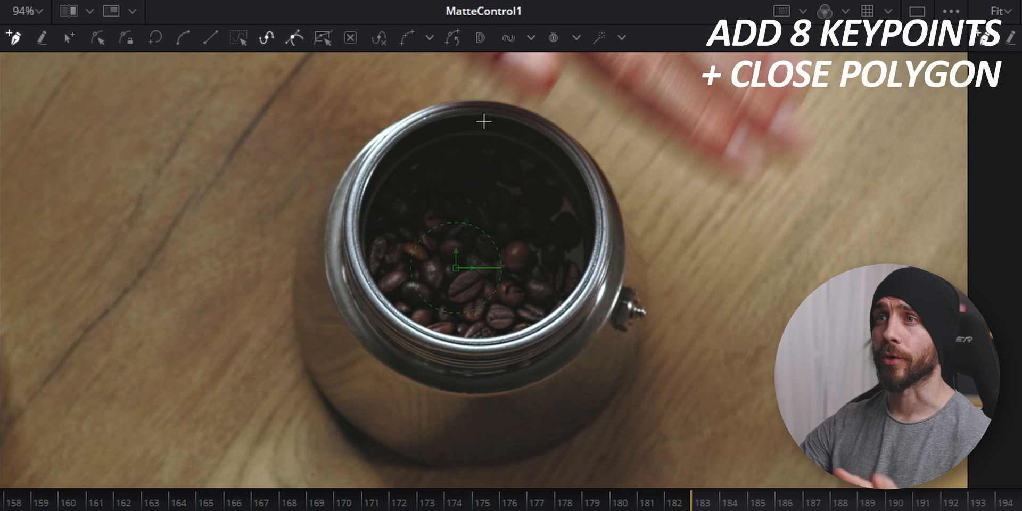
click(470, 103)
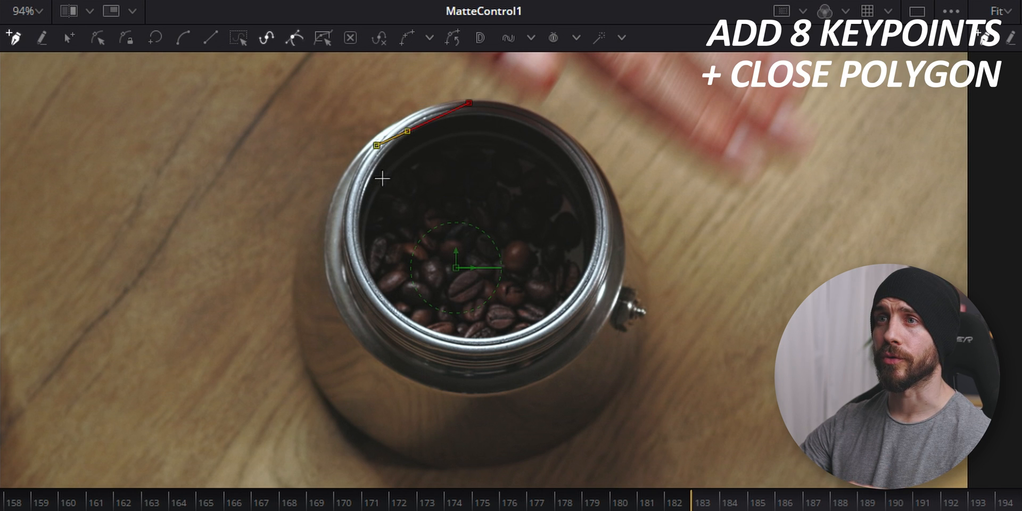
click(386, 312)
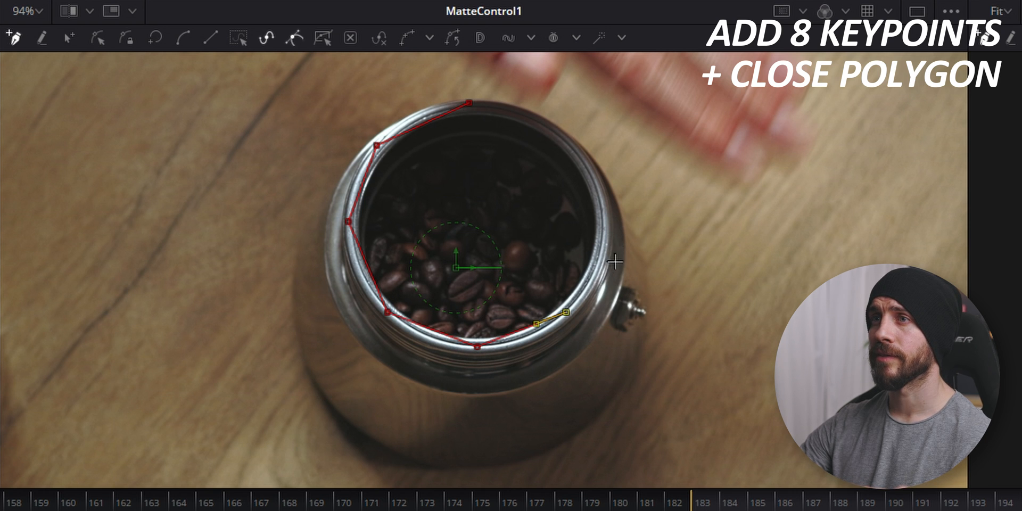
click(557, 139)
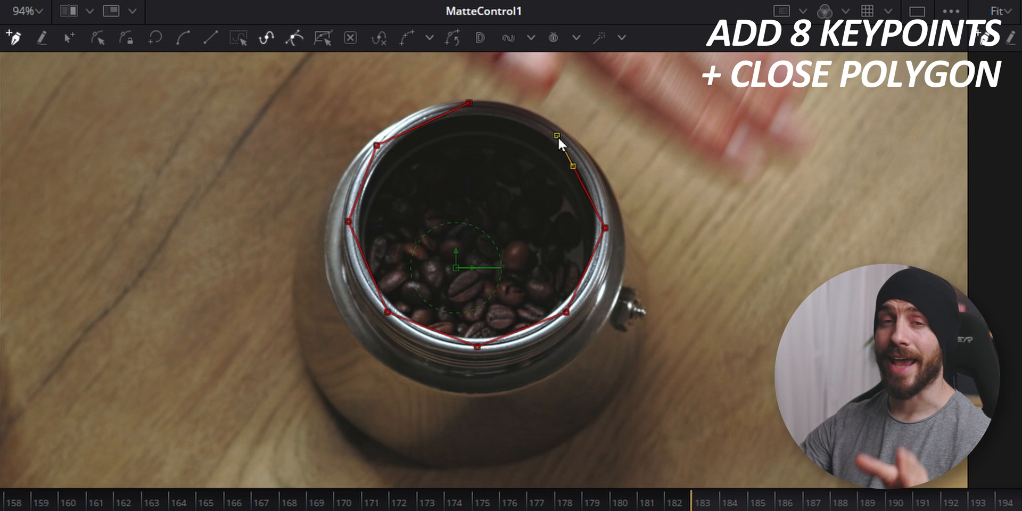
click(470, 103)
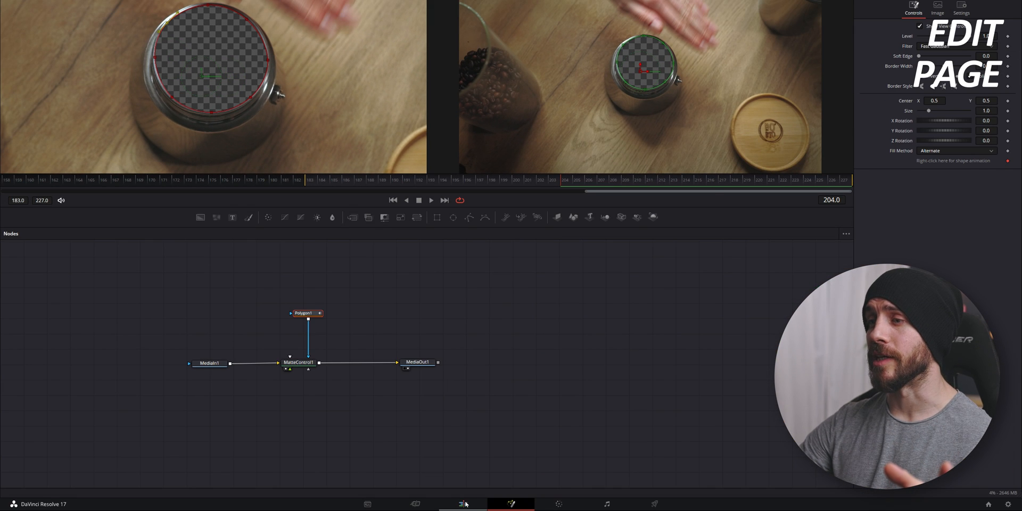
click(463, 504)
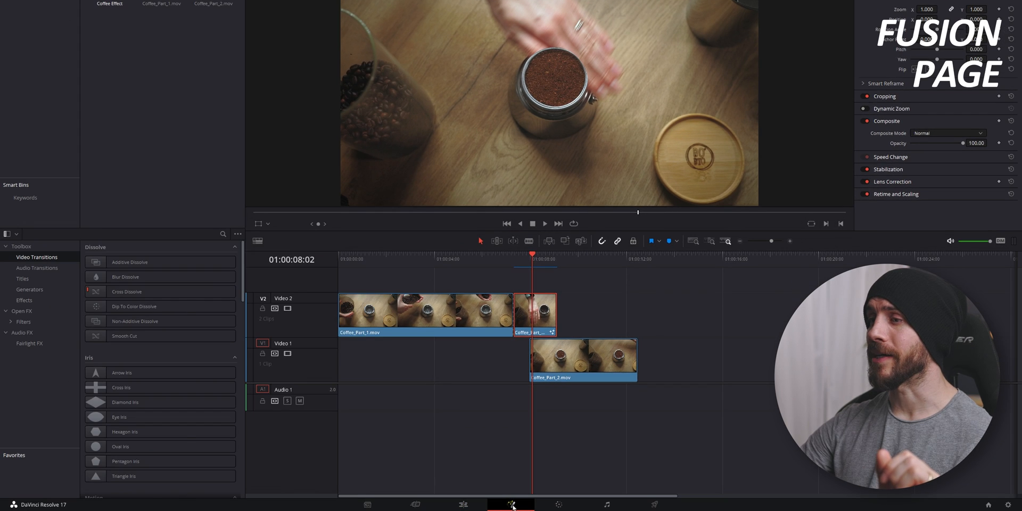
click(512, 504)
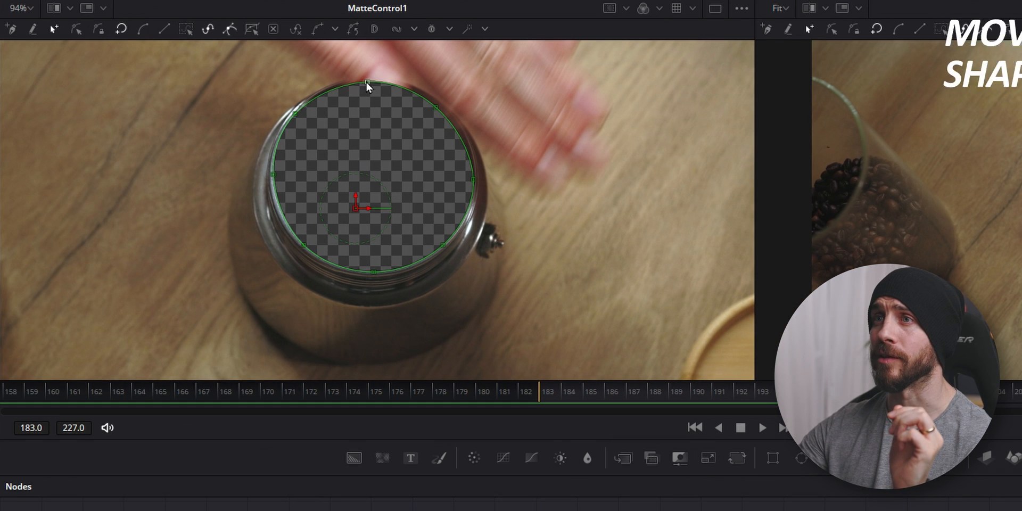
- Drag the polygon's top points so the mask dips around the reaching fingers and hand
drag(370, 84, 388, 124)
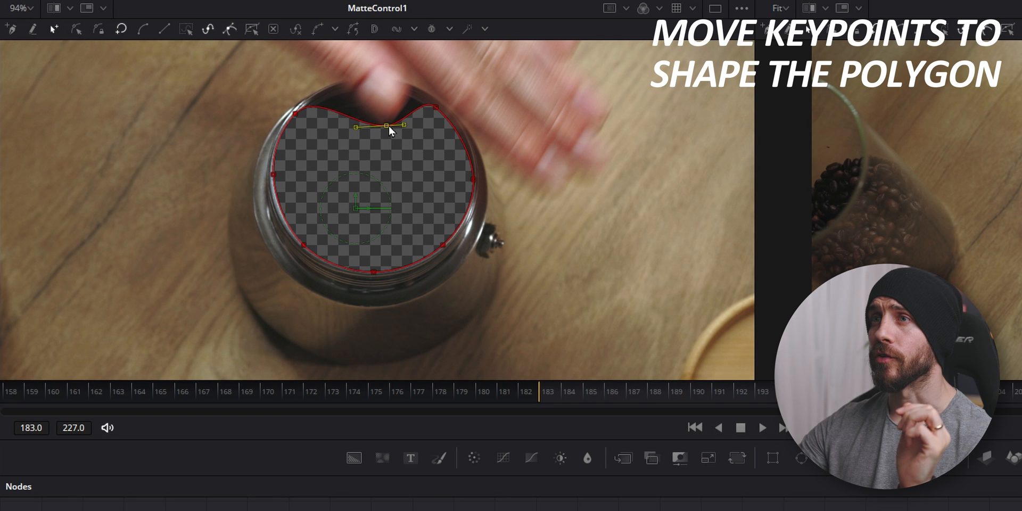
drag(388, 124, 347, 98)
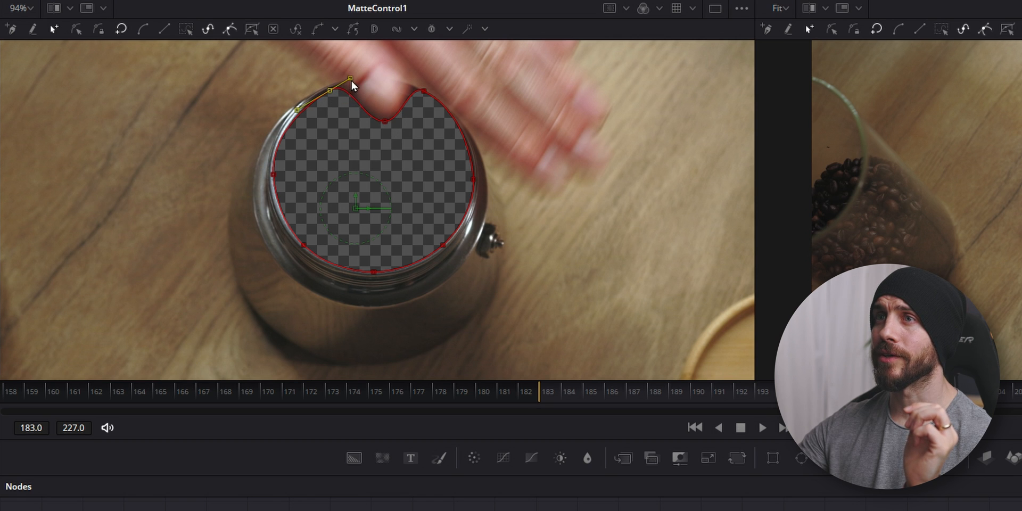
drag(350, 84, 409, 86)
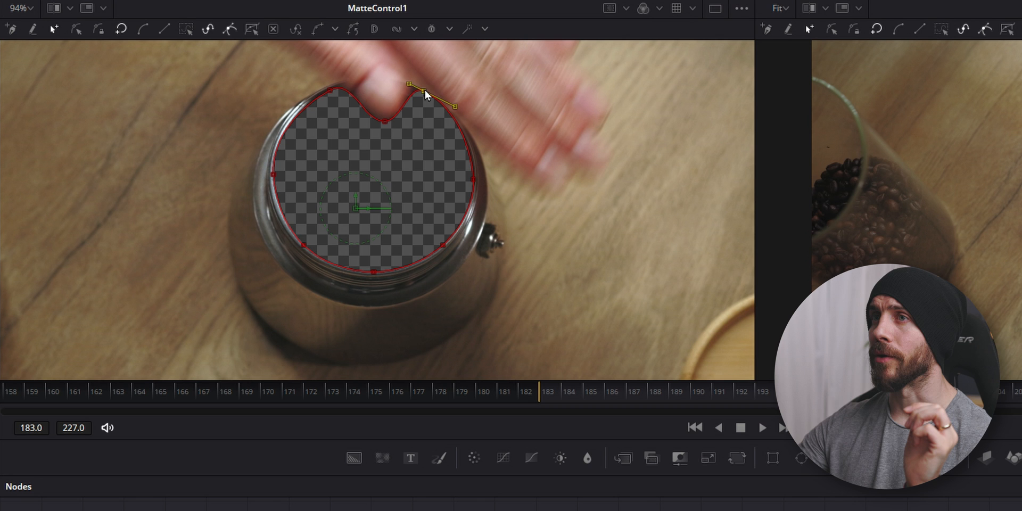
drag(410, 95, 409, 85)
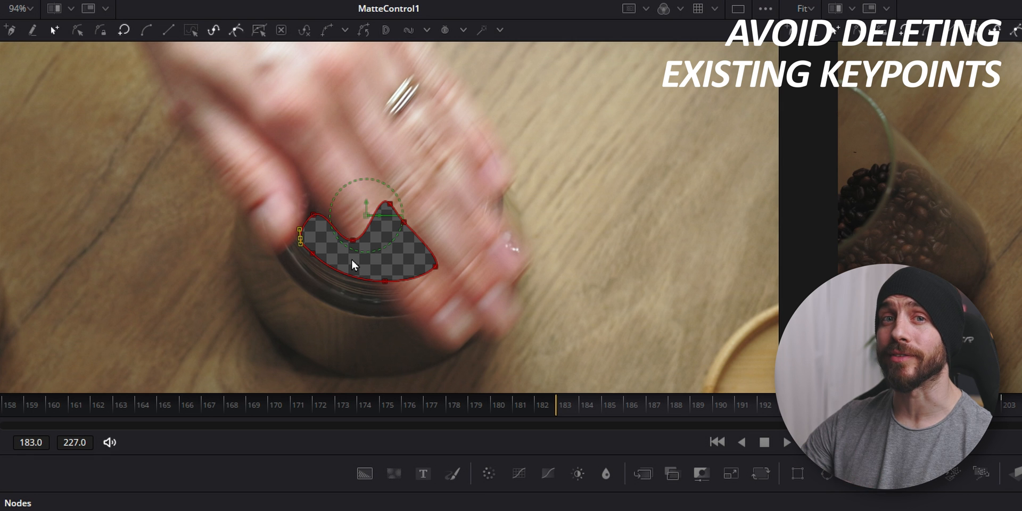
mouse_move(349, 208)
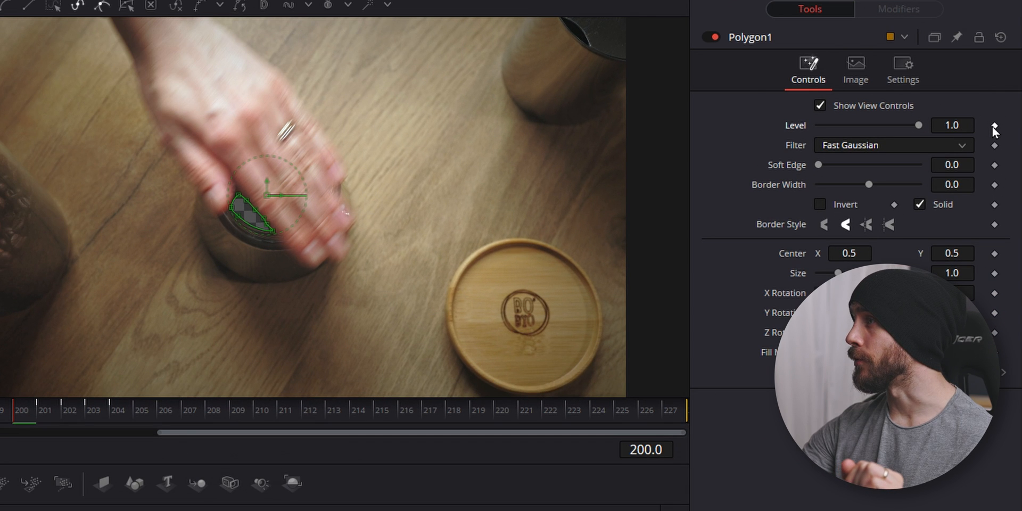
- Keyframe polygon Level to 0 at frame 199, soften its edge slightly, and open Effects Library
click(994, 125)
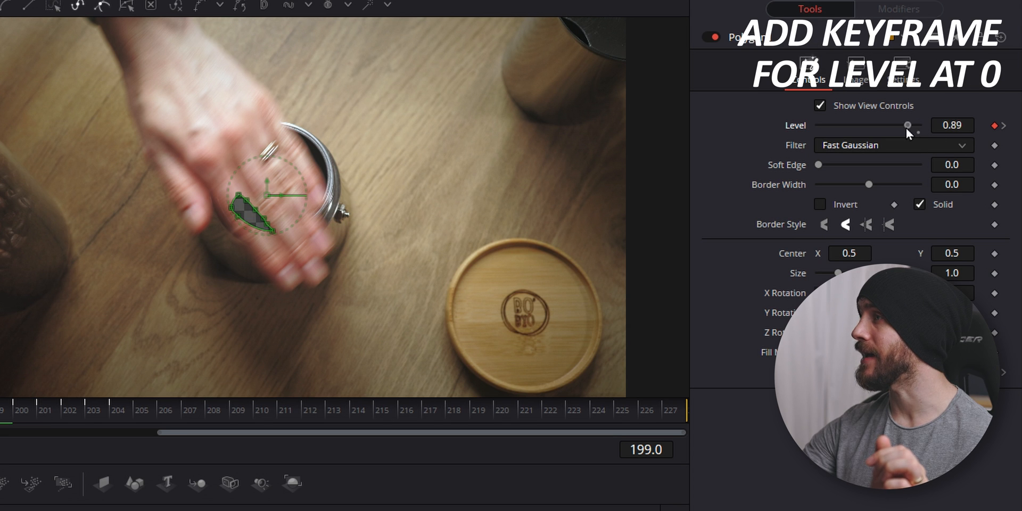
drag(908, 125, 819, 125)
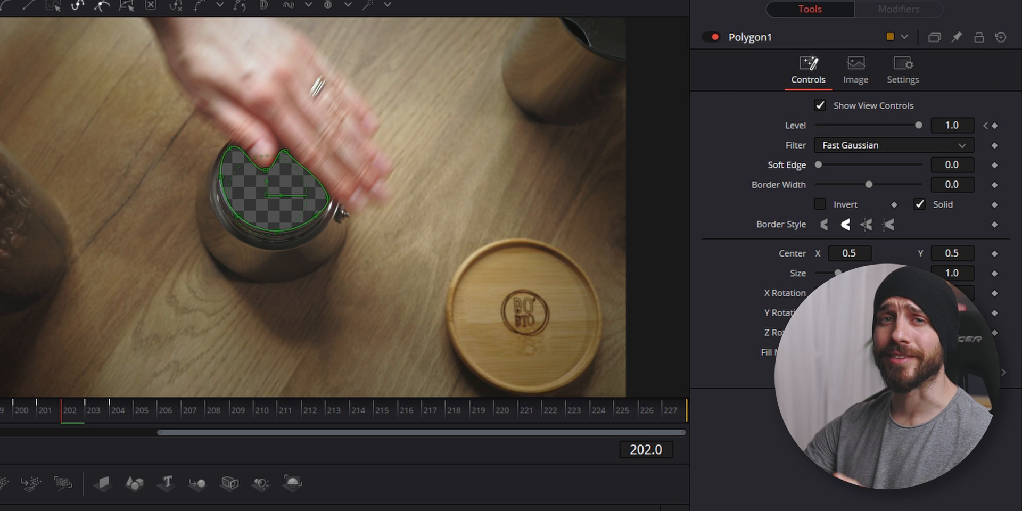
drag(818, 164, 822, 164)
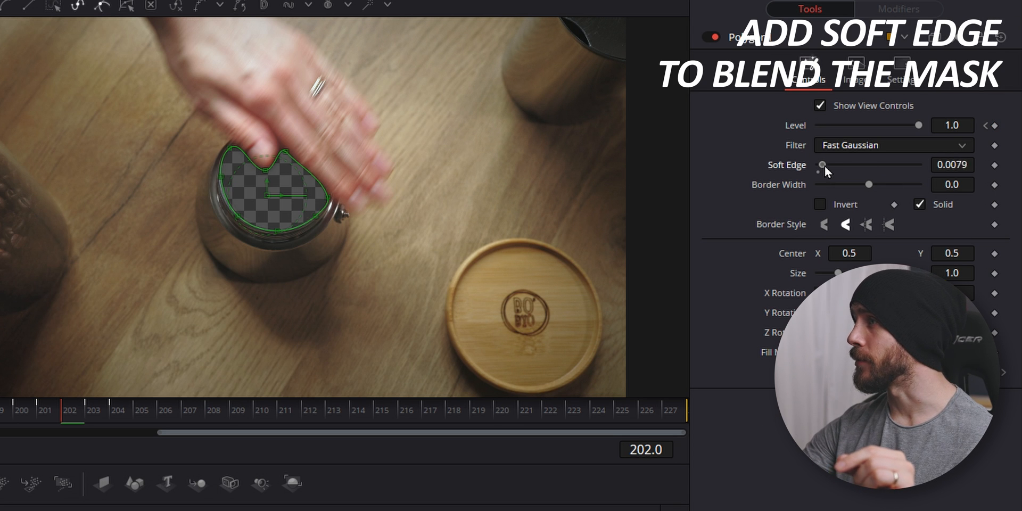
drag(822, 165, 827, 165)
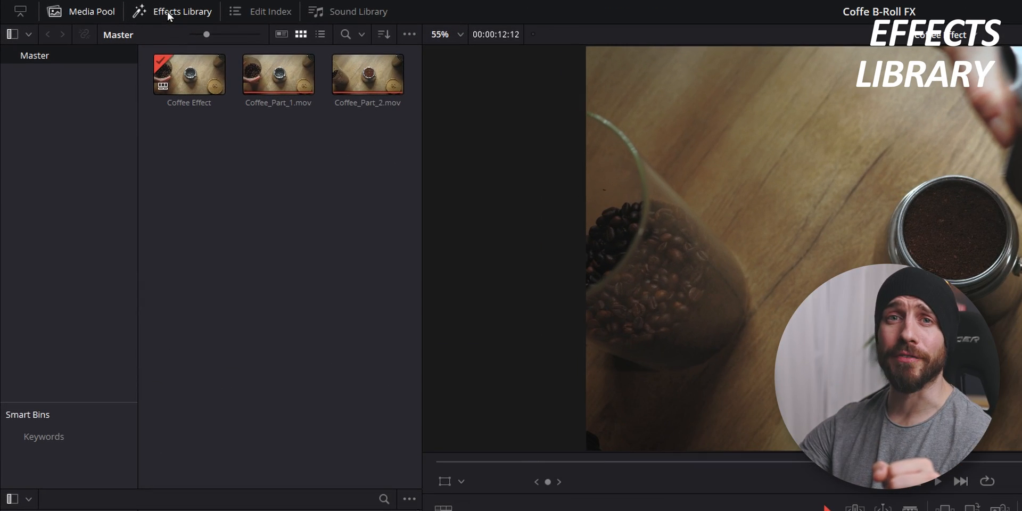
click(182, 12)
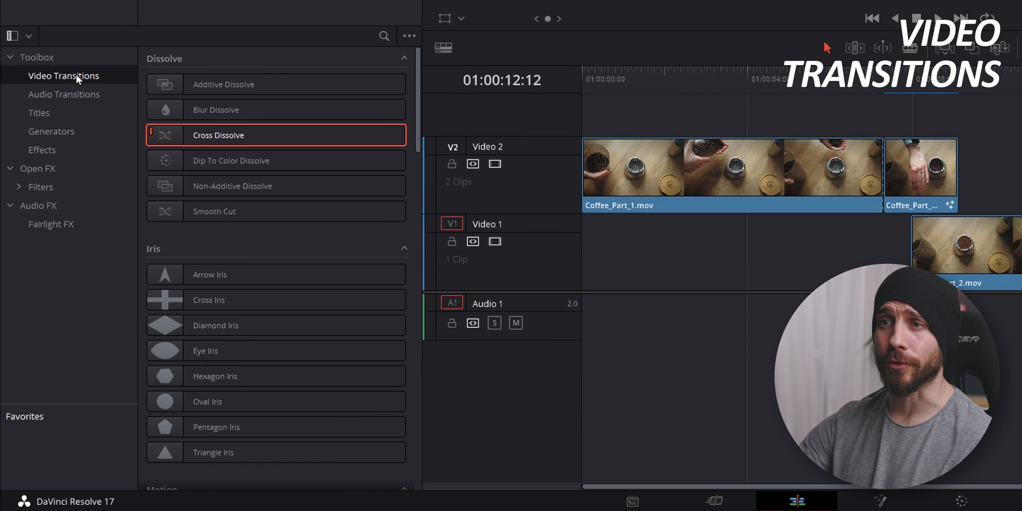